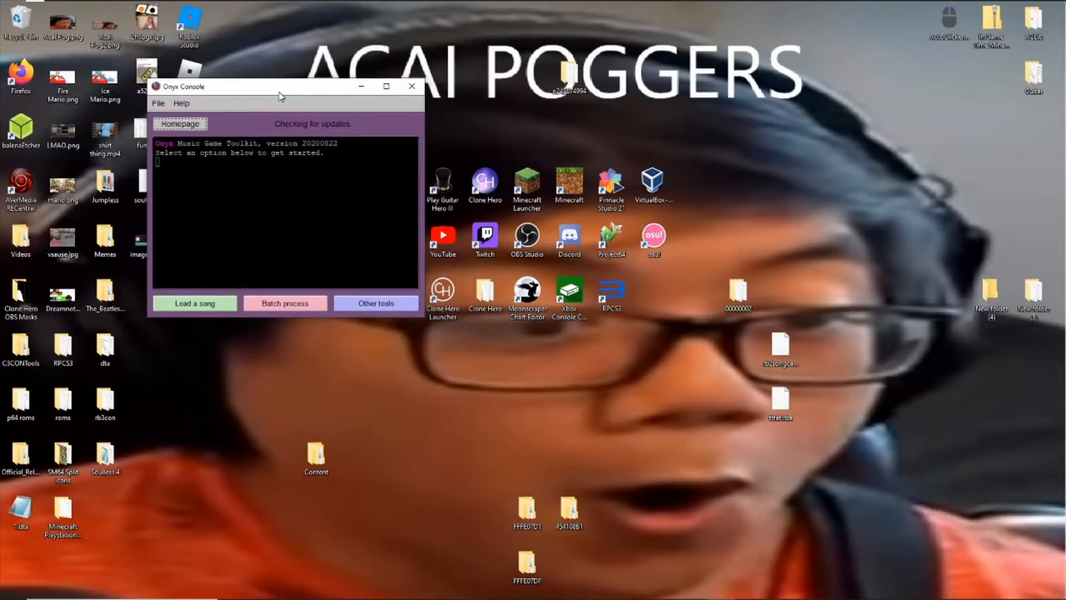
Step: Move Onyx Console aside and open the Clone Hero Dragonforce song folder in File Explorer
left_click_drag(279, 86, 258, 58)
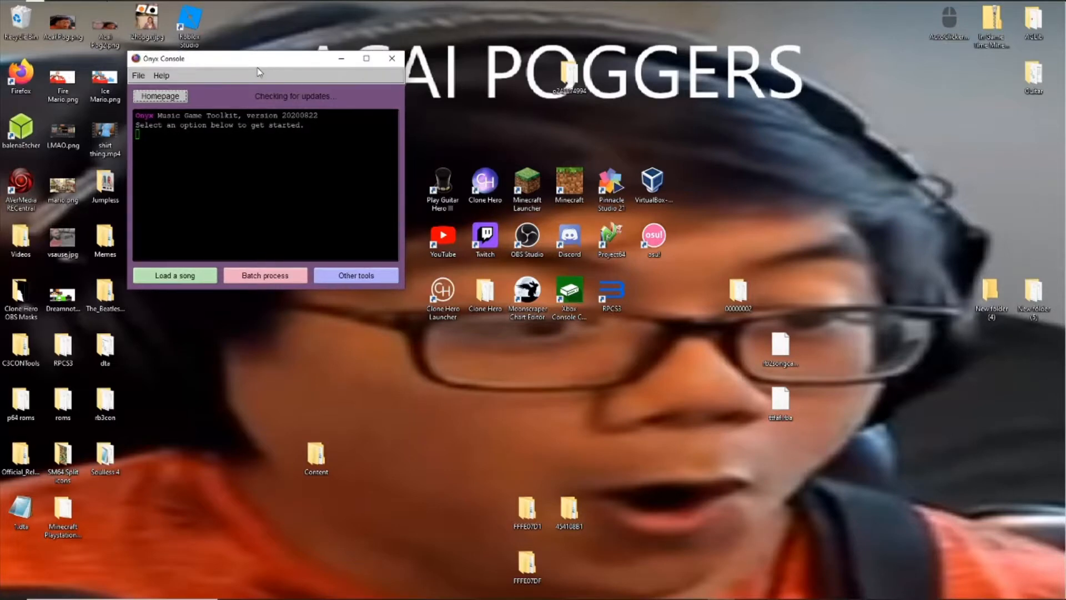
mouse_move(286, 70)
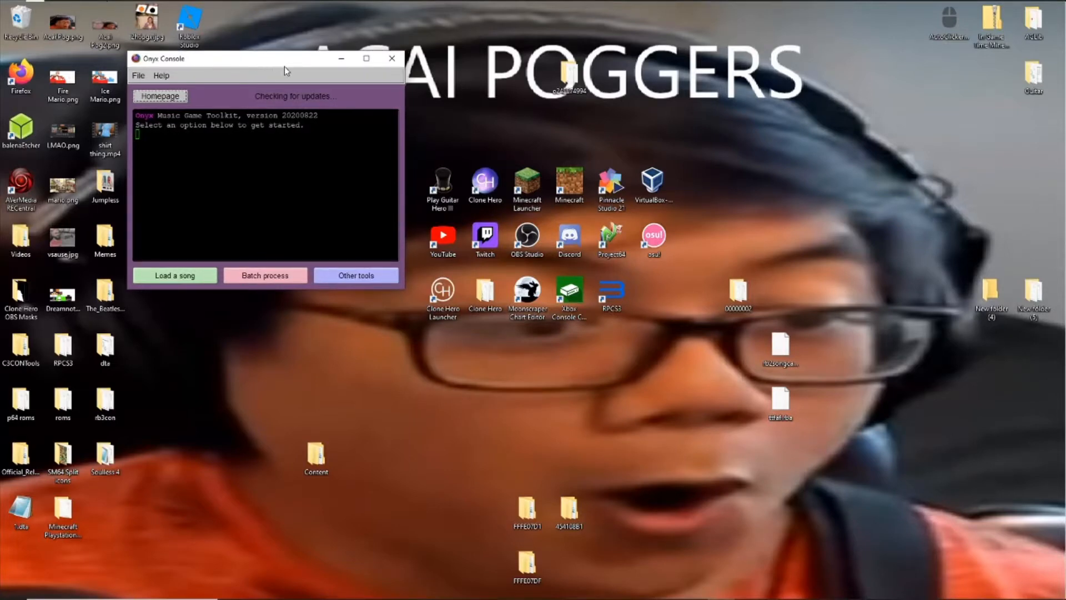
mouse_move(112, 6)
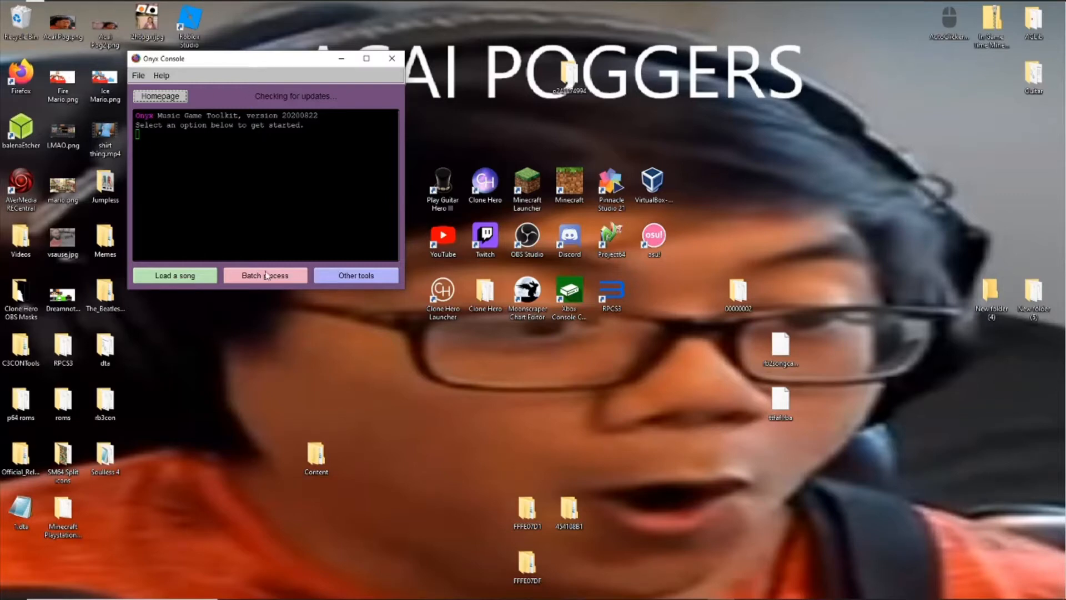
mouse_move(515, 352)
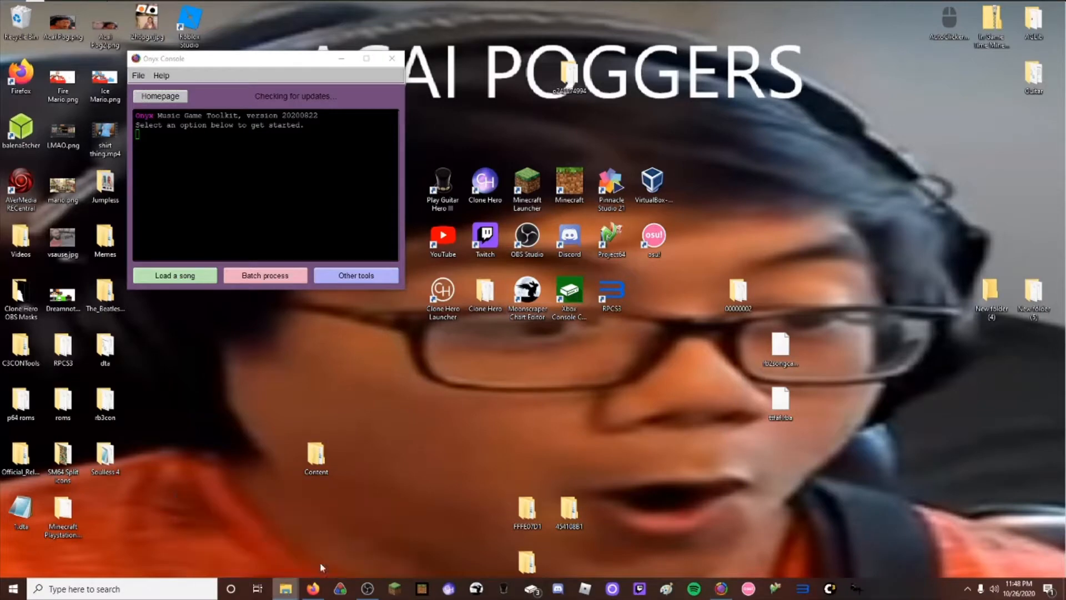
left_click(174, 276)
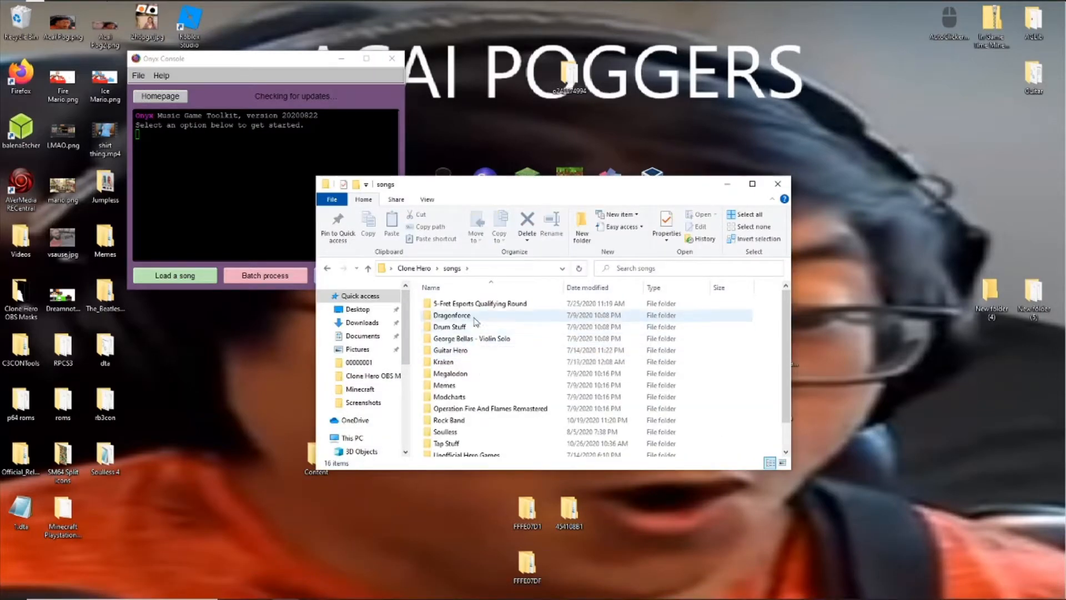
double_click(451, 315)
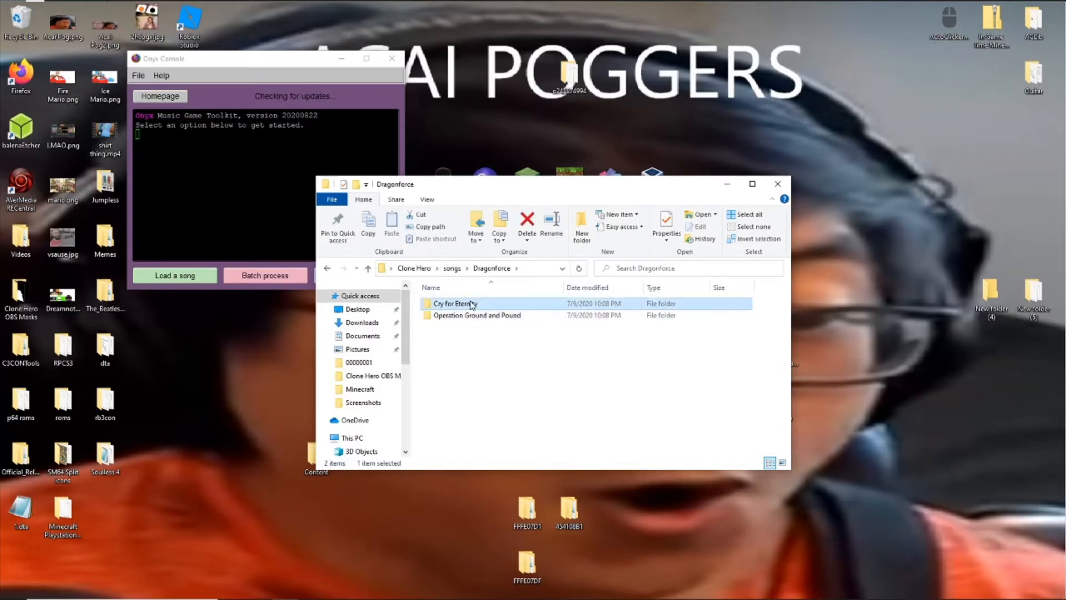
mouse_move(340, 268)
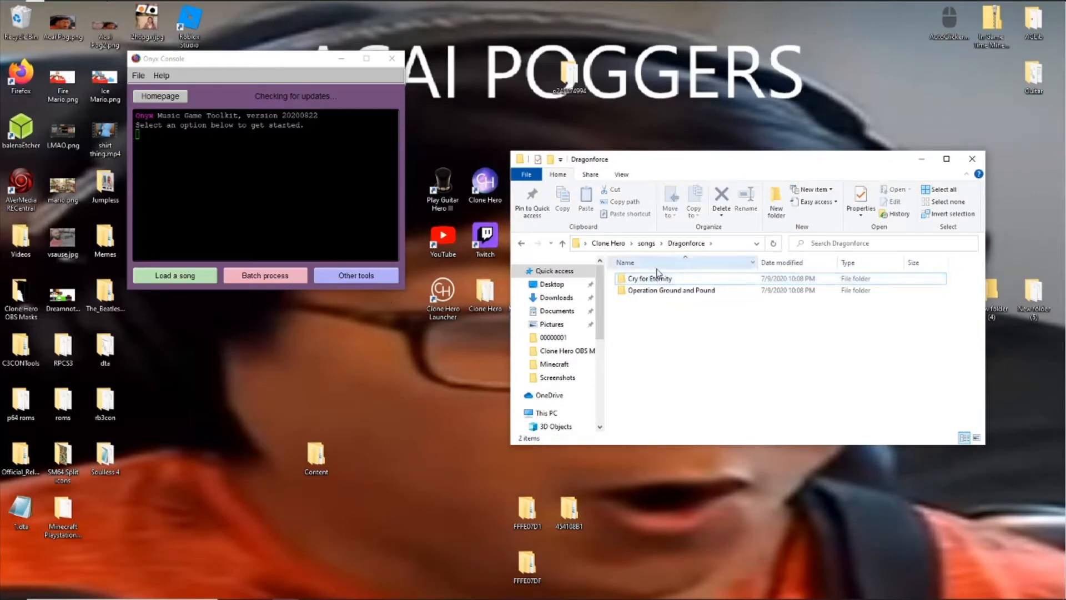
mouse_move(281, 283)
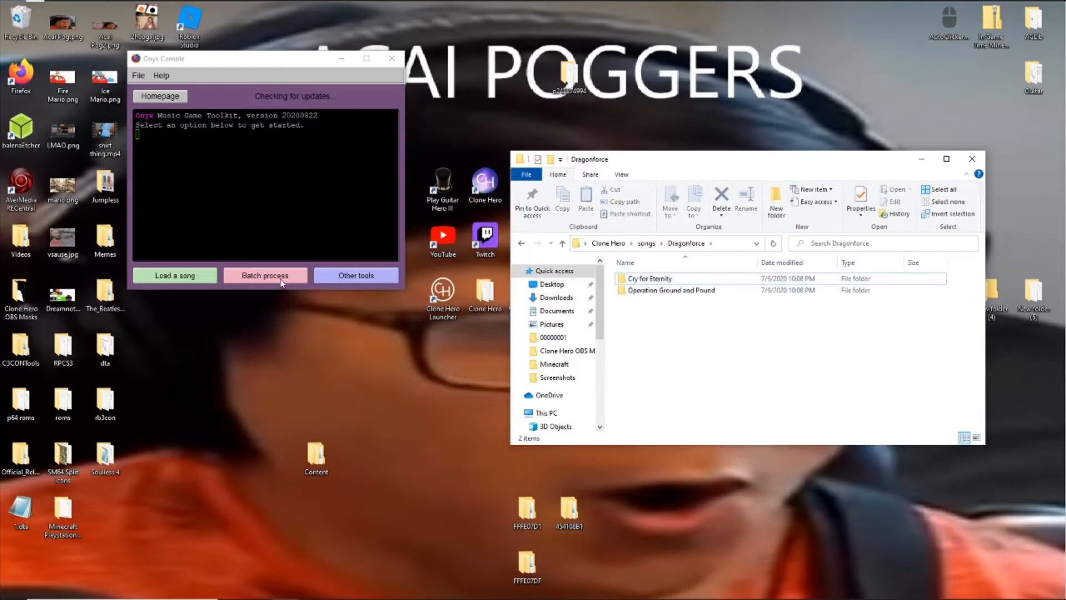
Step: Start a guitar-only batch process and add Cry for Eternity (DragonForce) to its Songs list
left_click(265, 275)
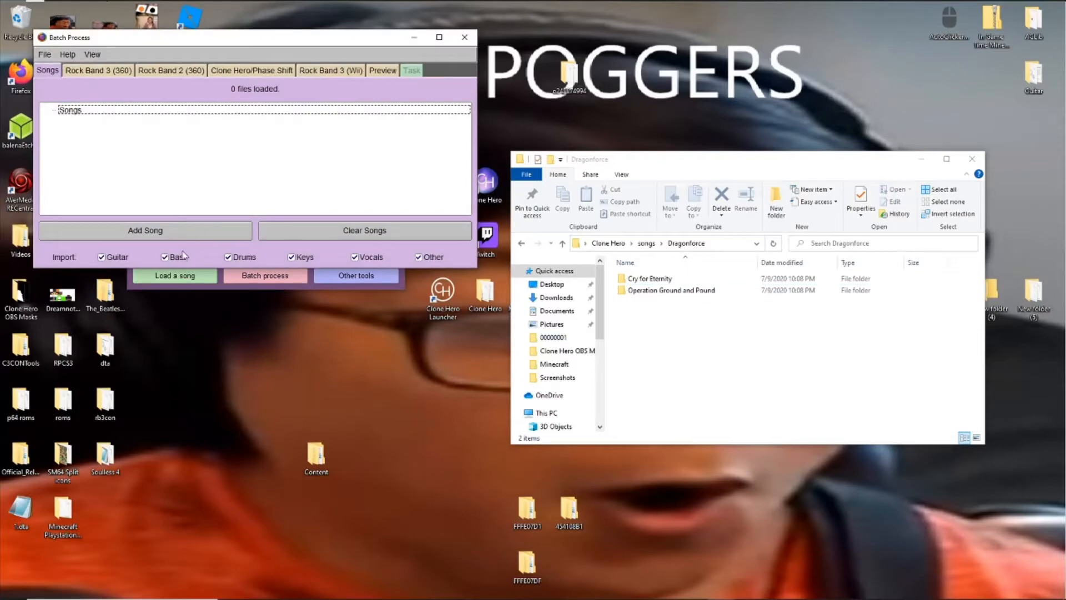
left_click(649, 278)
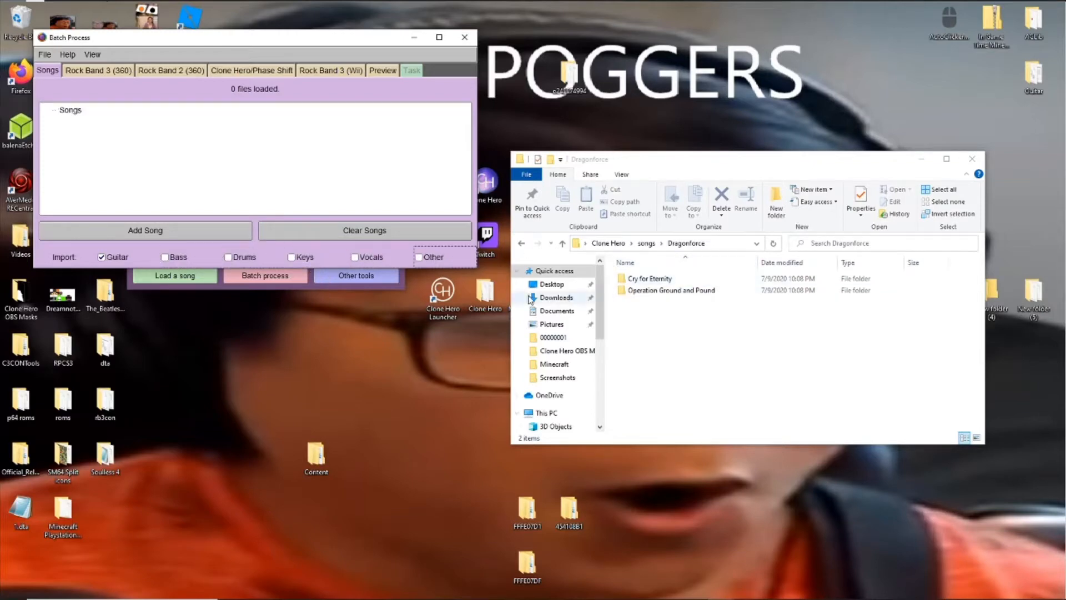
left_click(228, 257)
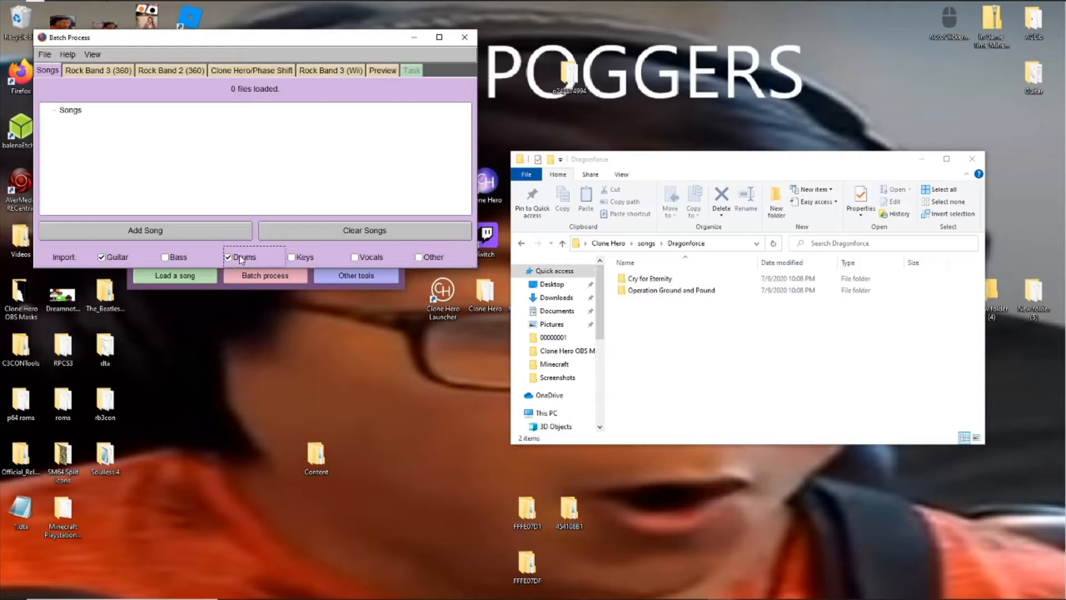
left_click(230, 257)
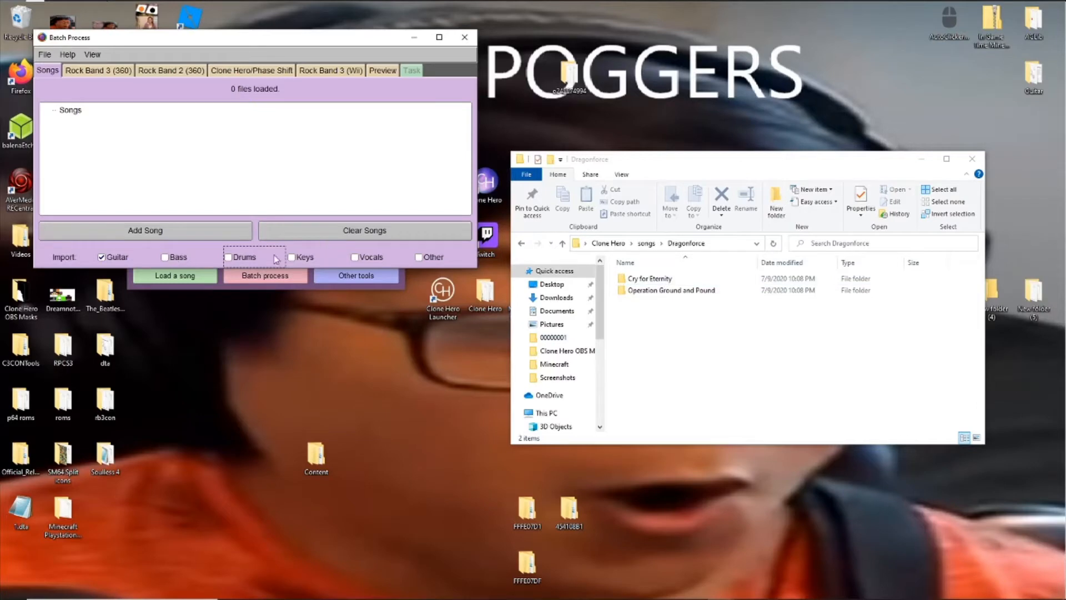
mouse_move(308, 270)
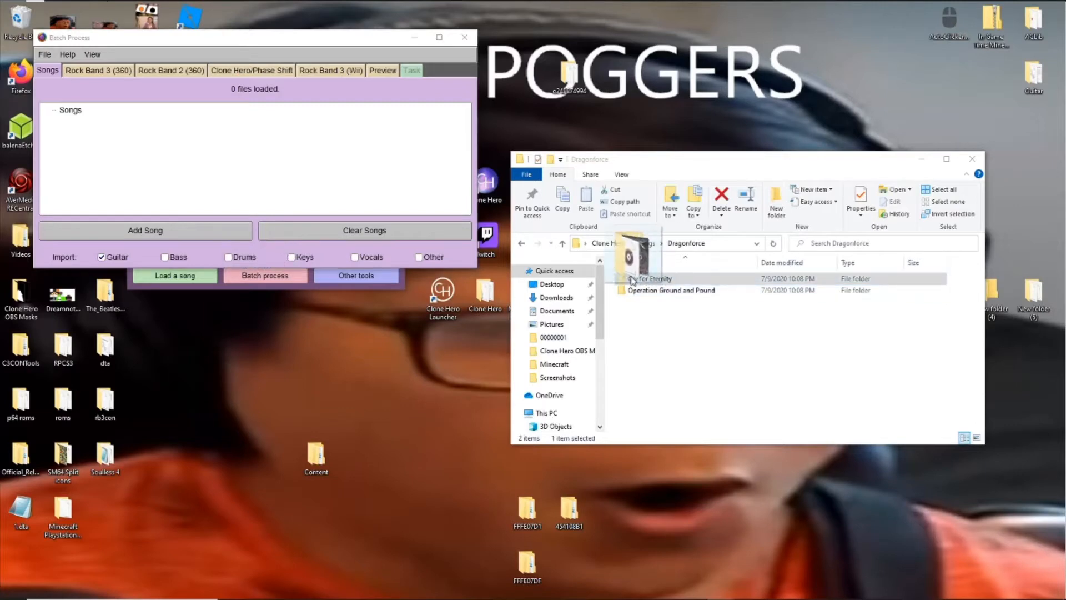
double_click(653, 279)
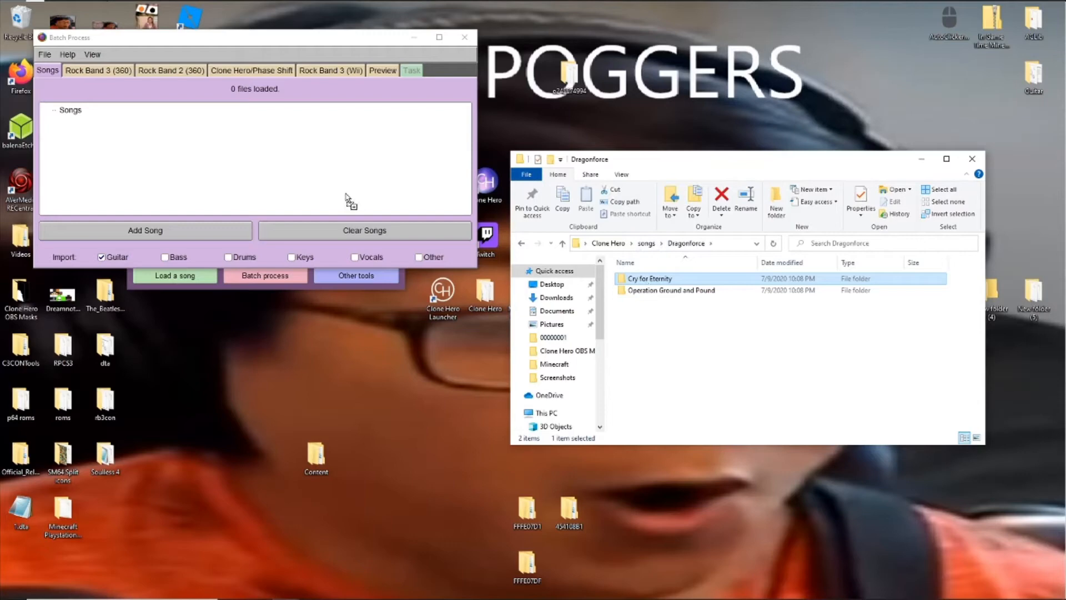
left_click(145, 229)
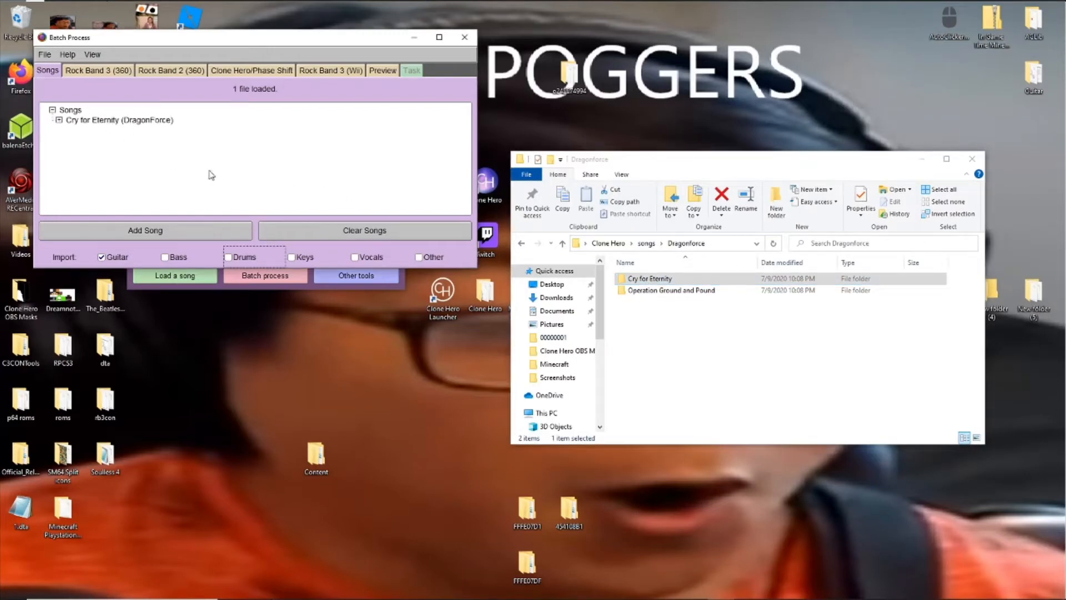
mouse_move(178, 72)
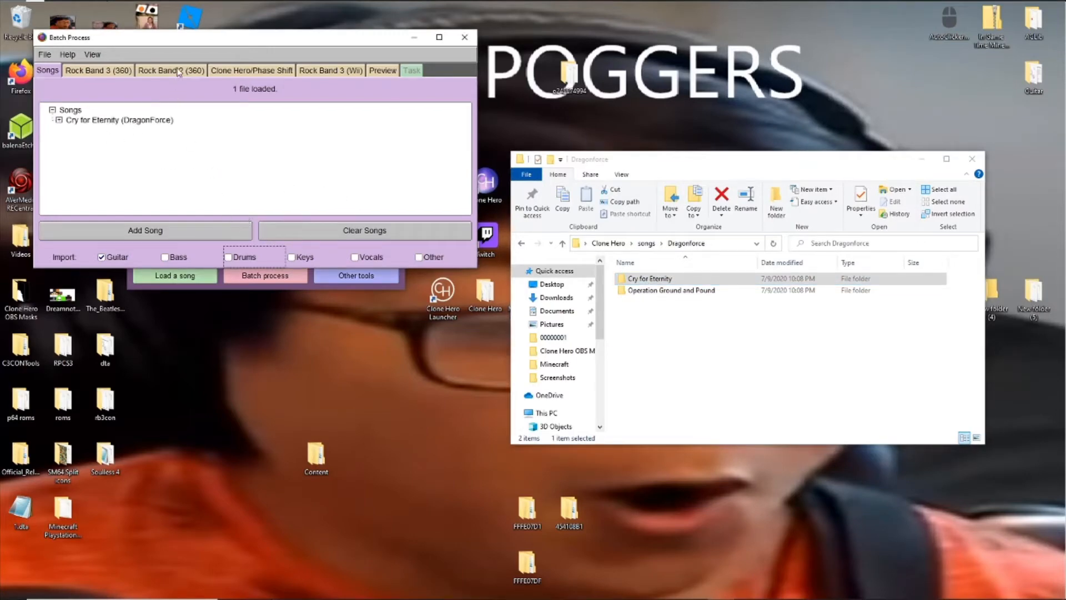
Step: Compile Cry for Eternity as a Rock Band 2 Xbox 360 CON into the rb3con folder
left_click(170, 70)
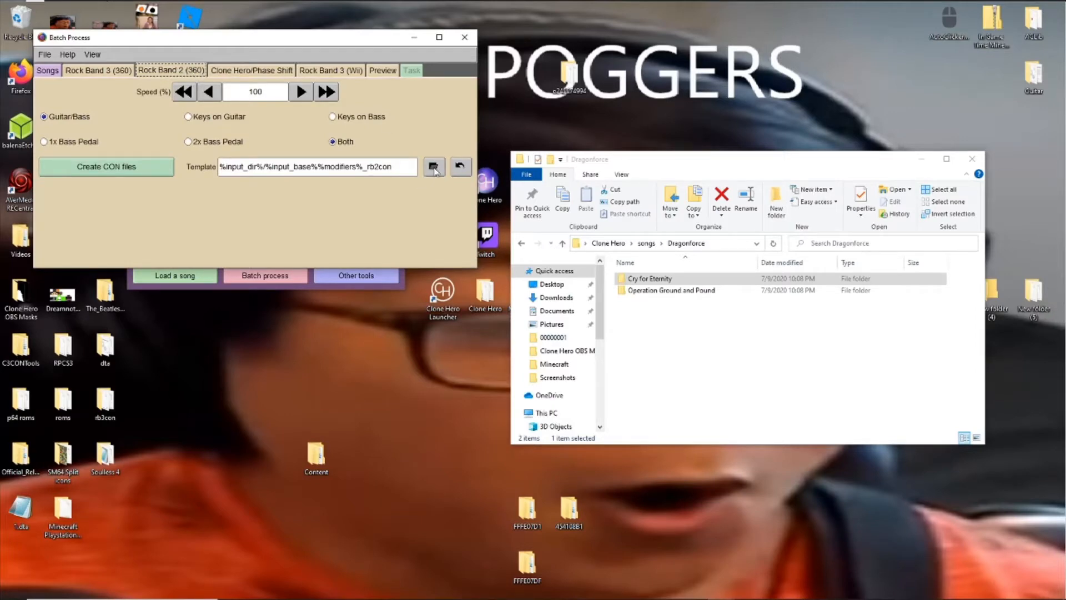
left_click(434, 167)
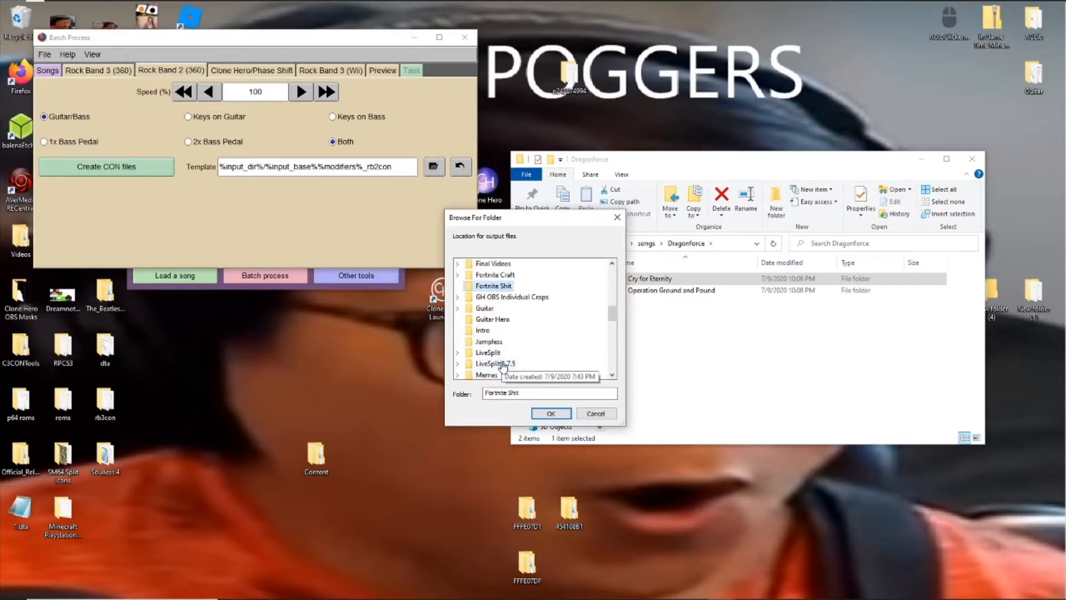
scroll("down", 3)
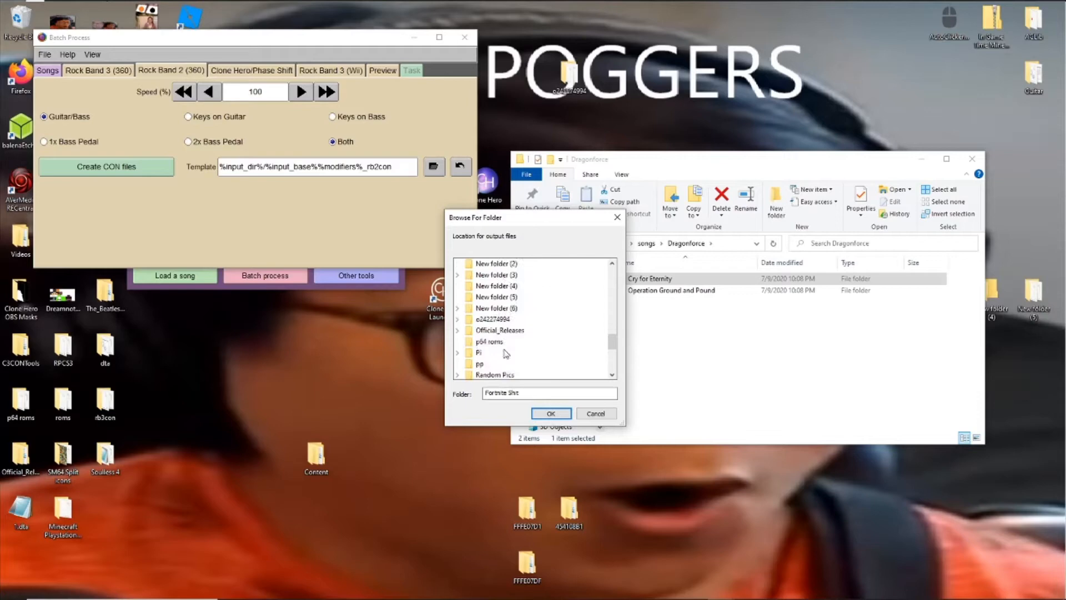
left_click(484, 364)
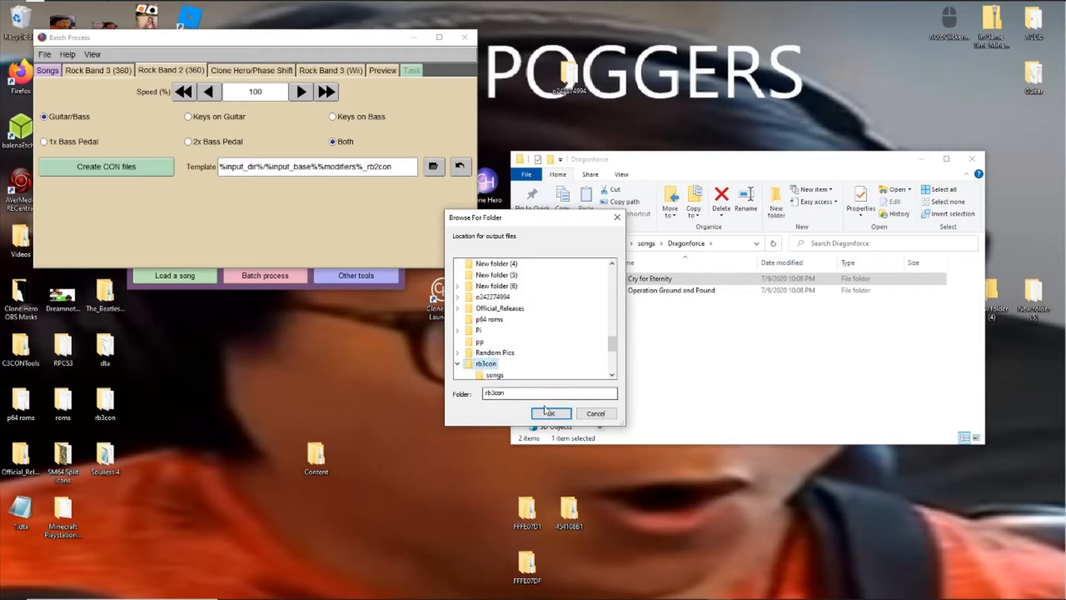
left_click(551, 412)
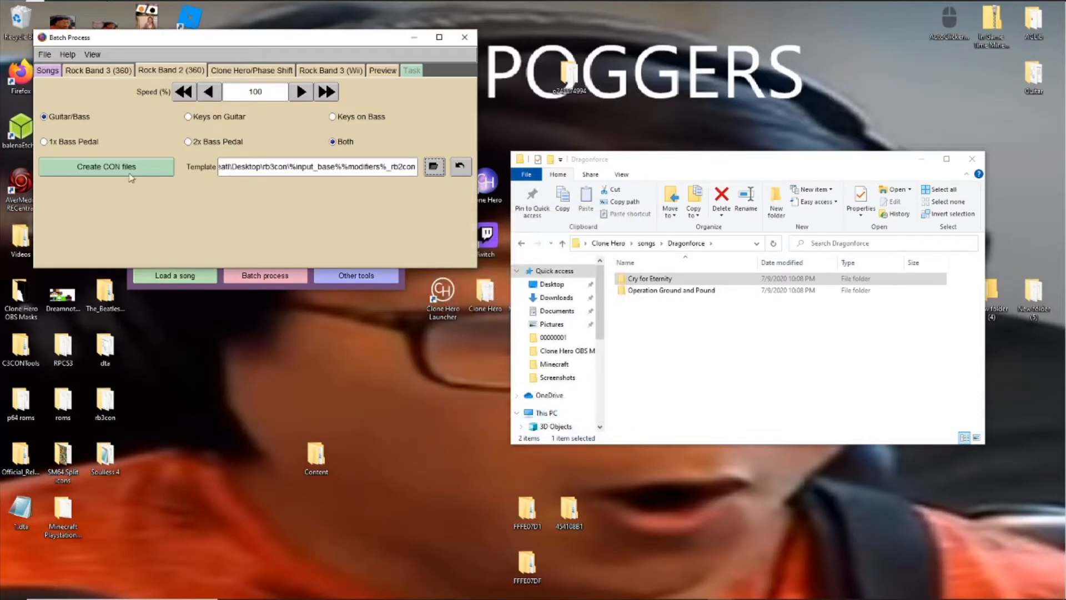
mouse_move(286, 130)
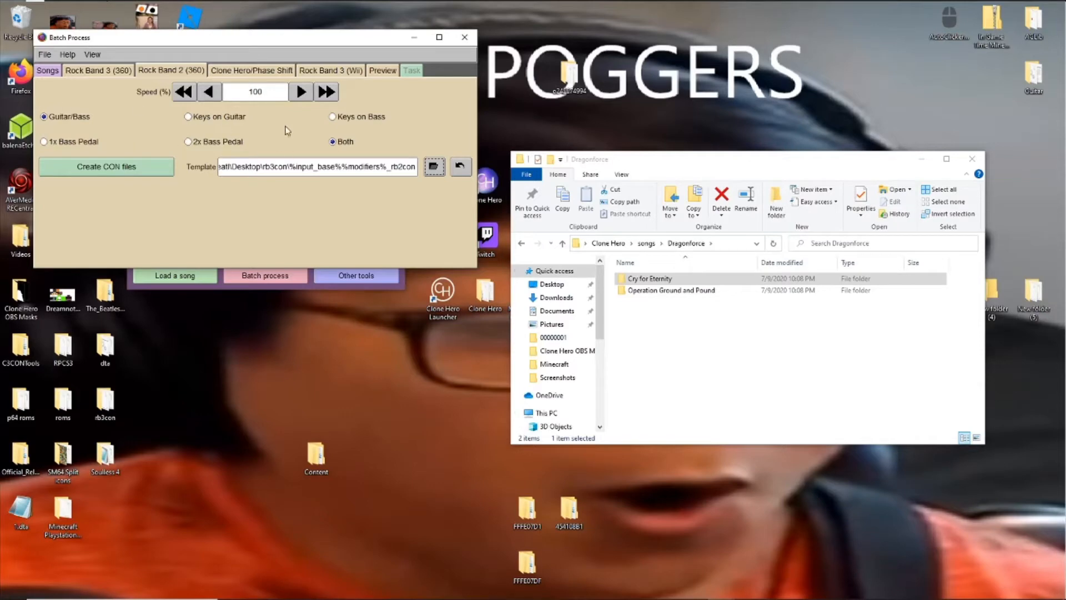
left_click(106, 166)
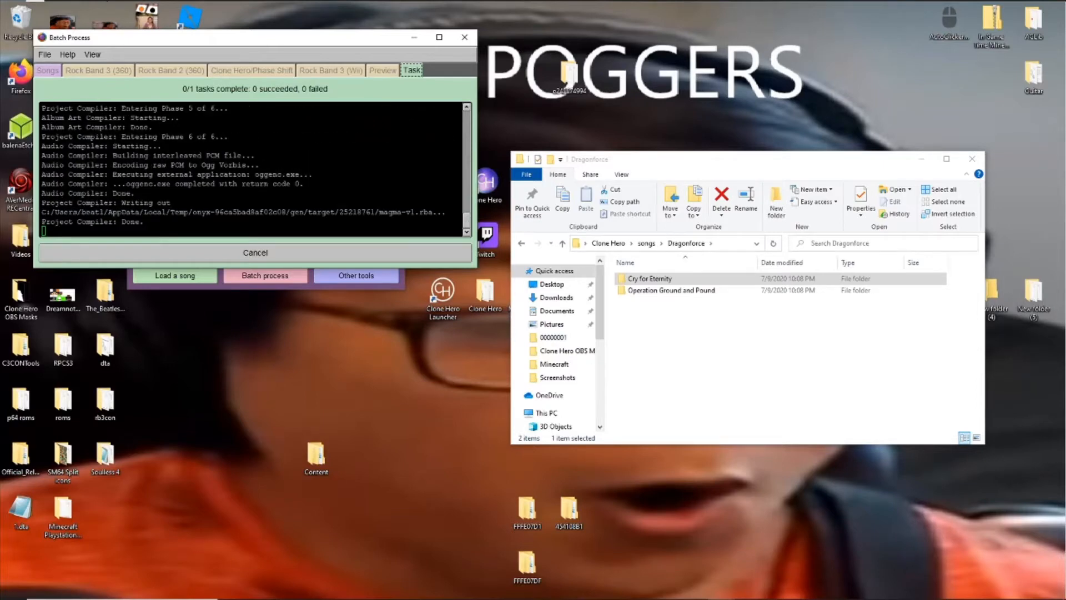
mouse_move(116, 267)
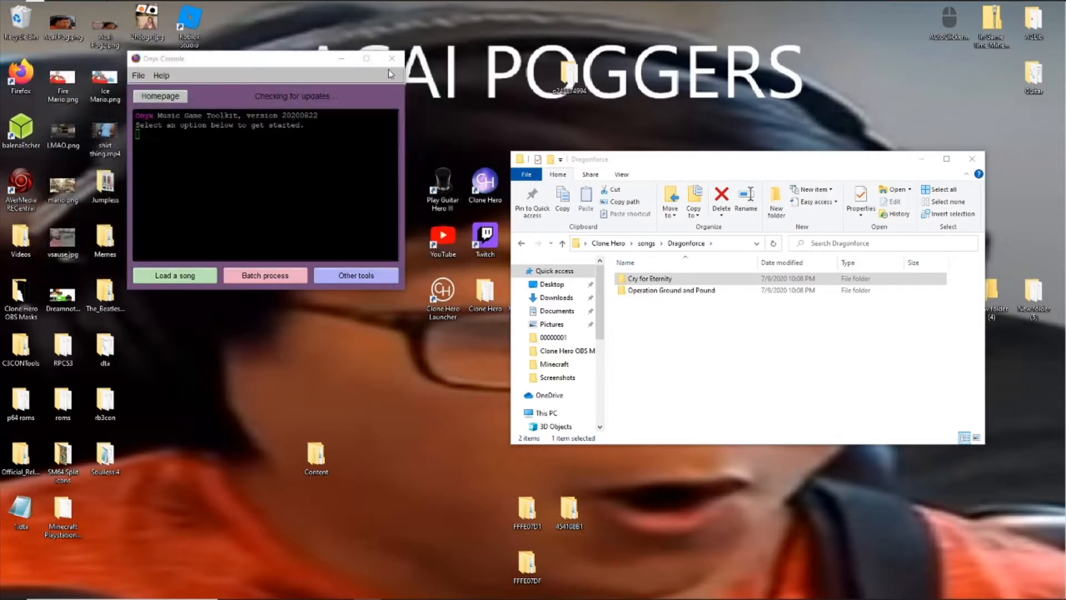
Step: Copy Cry for Eternity_rb2con from rb3con to the desktop as cryfor, then open USB (D:)
left_click(391, 58)
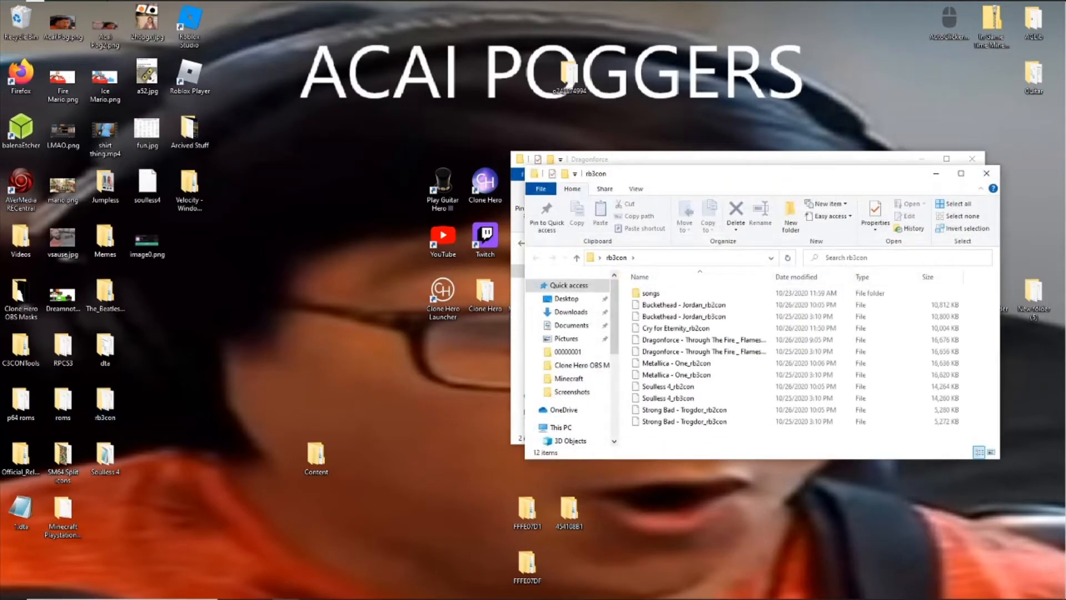
mouse_move(677, 367)
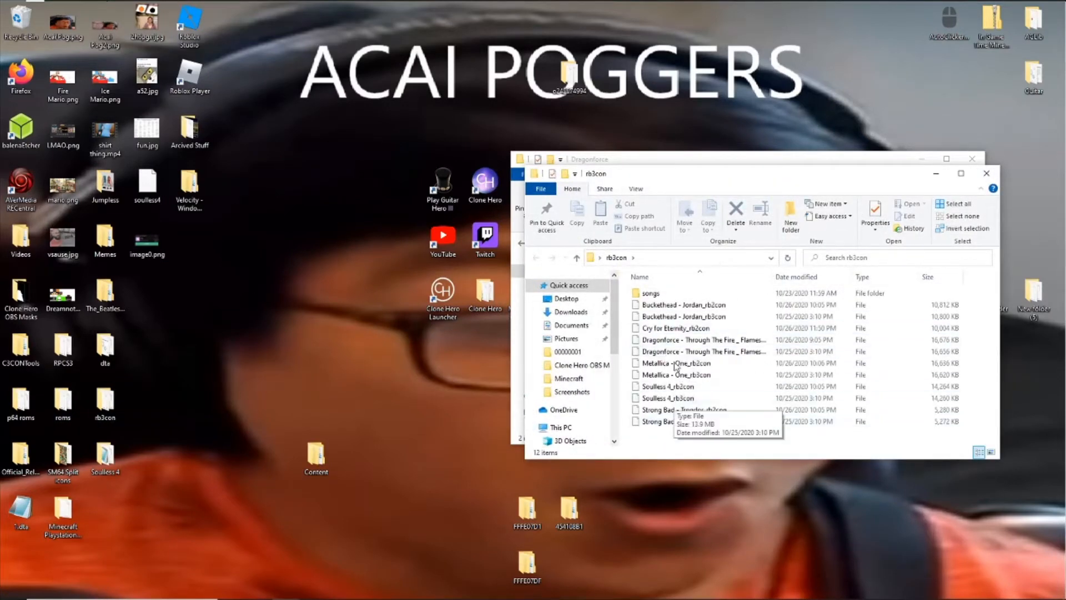
left_click(675, 327)
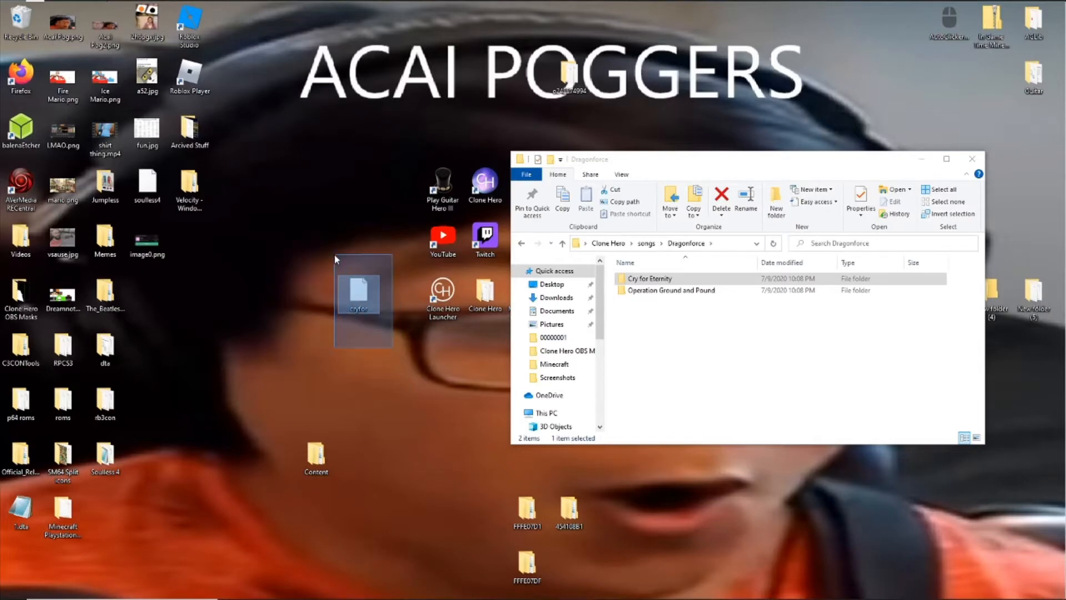
mouse_move(318, 291)
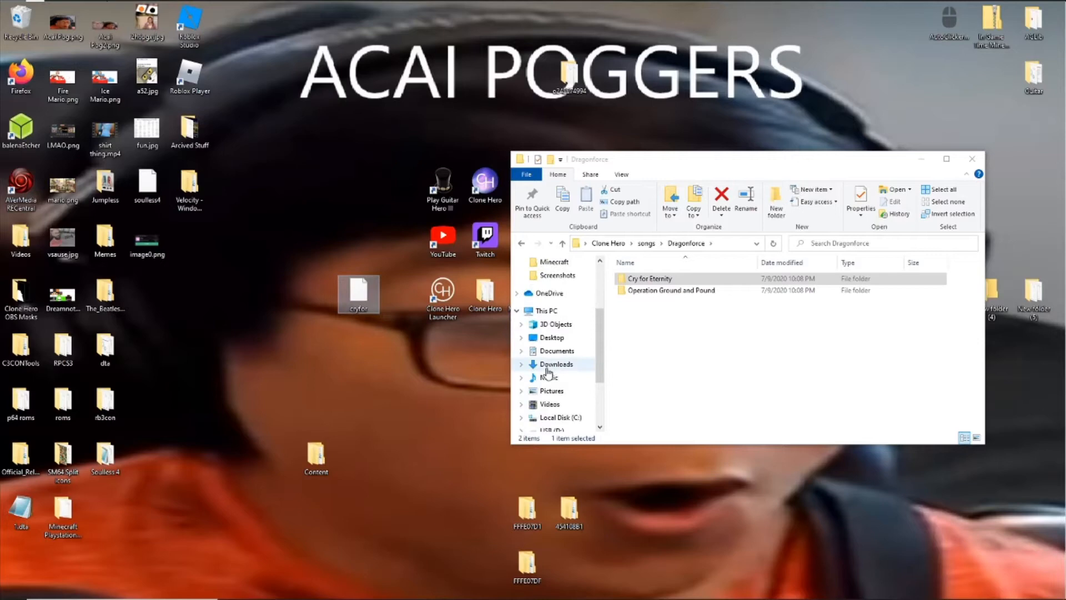
scroll("down", 3)
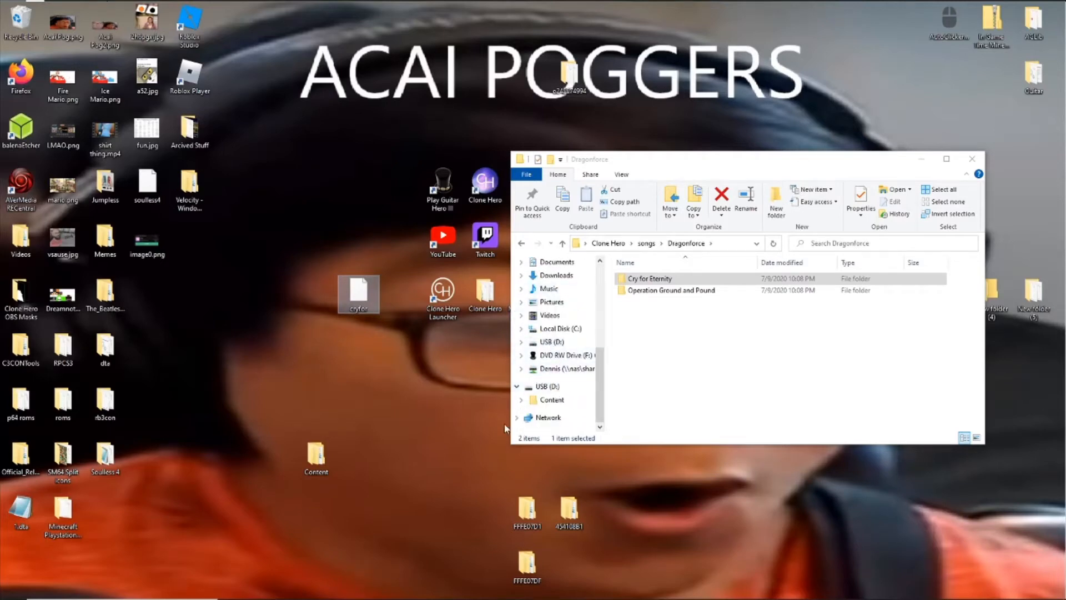
mouse_move(367, 293)
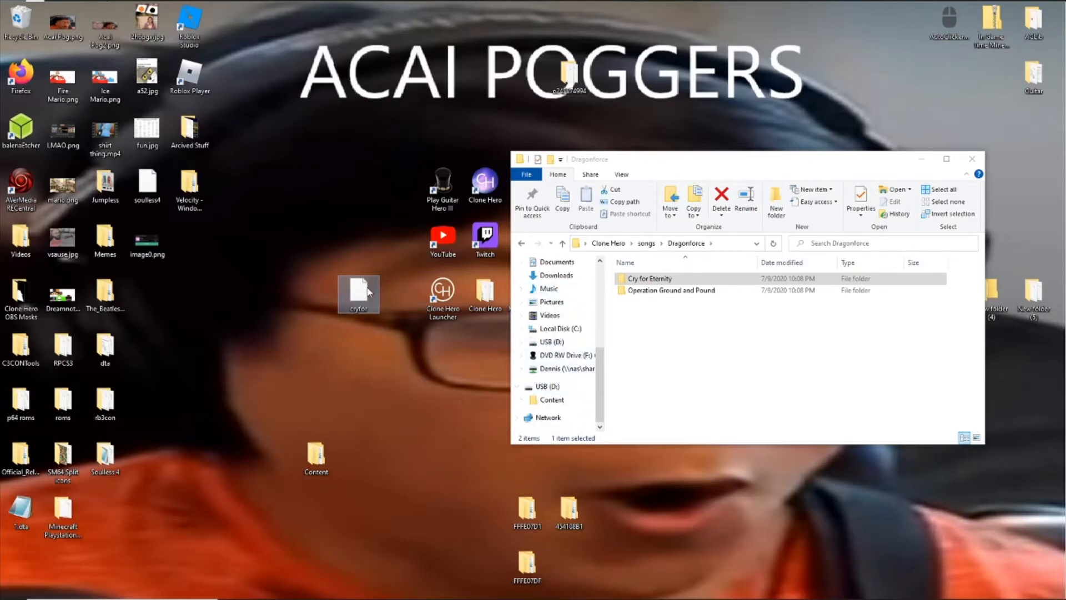
left_click(560, 367)
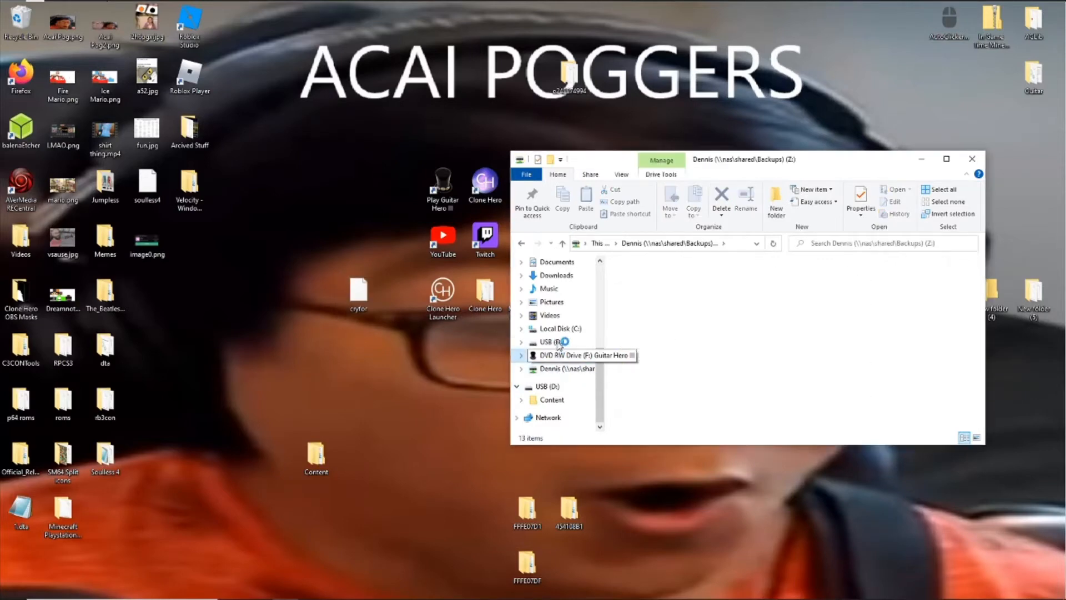
left_click(554, 341)
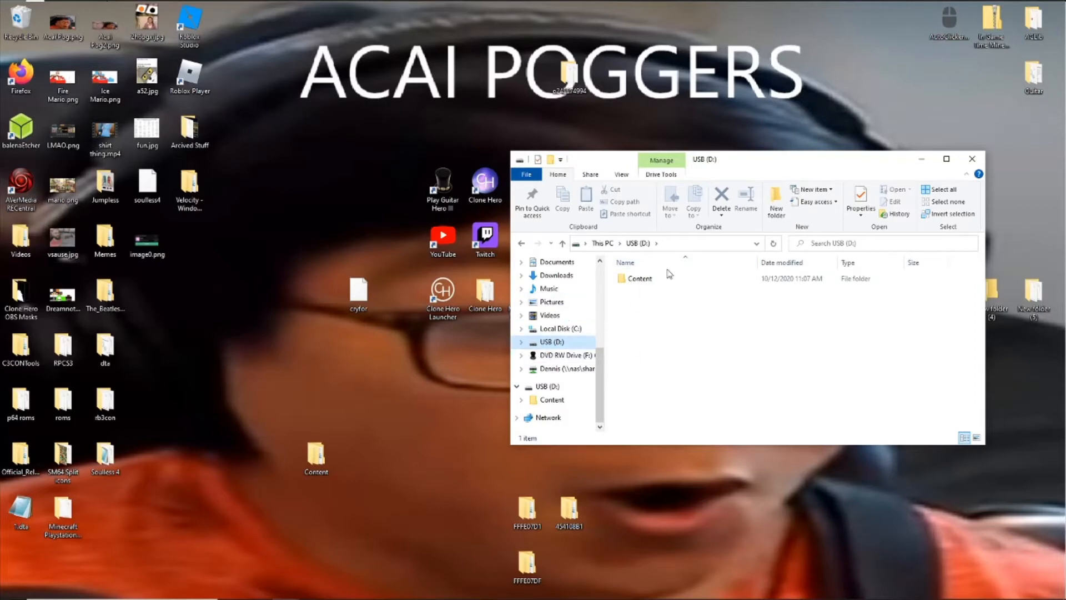
left_click(946, 159)
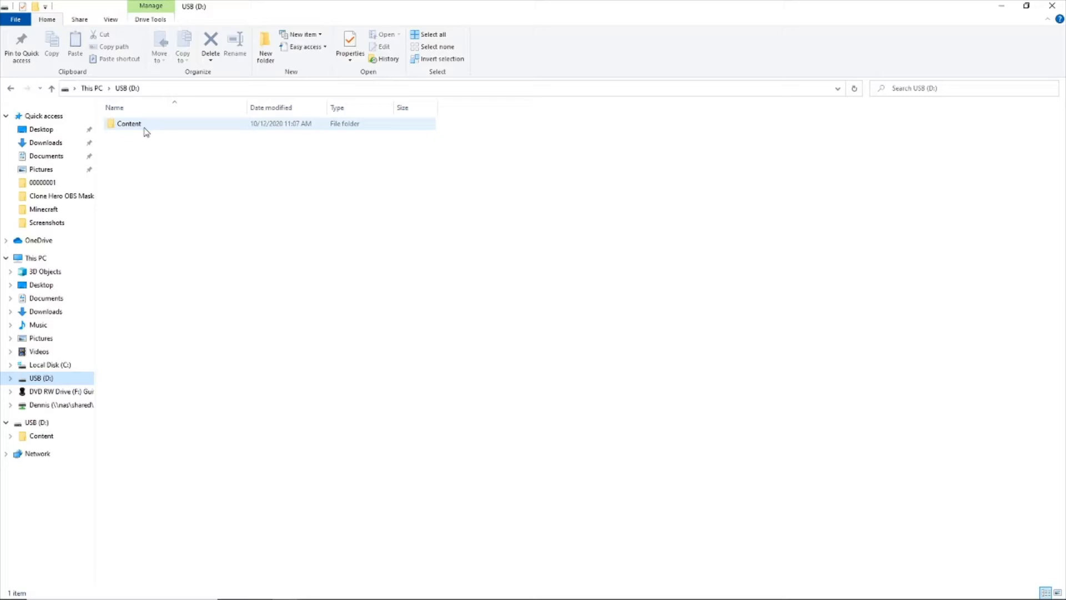
double_click(128, 124)
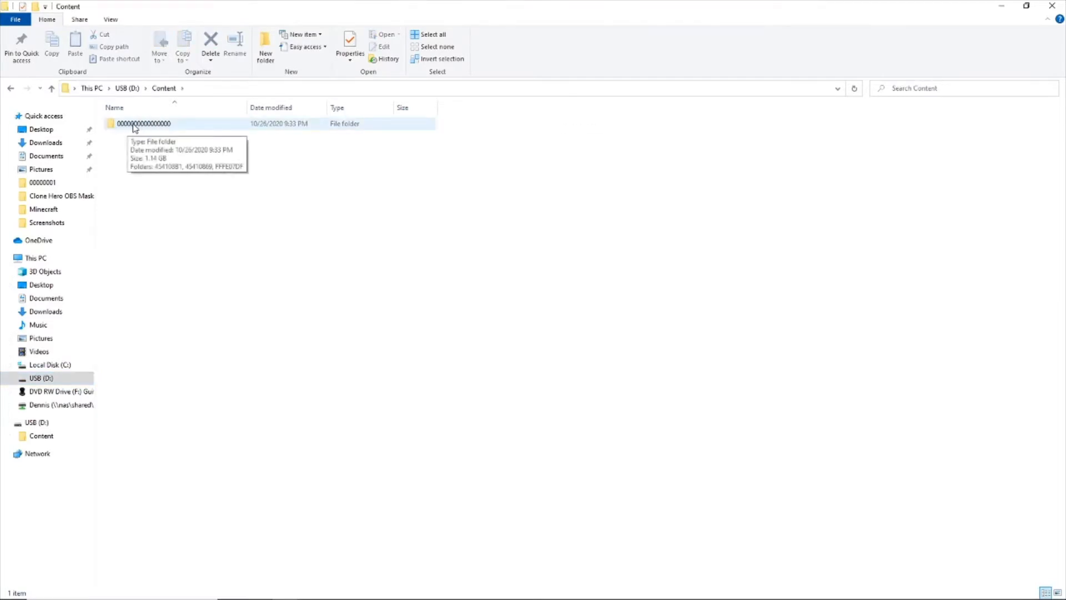
double_click(143, 123)
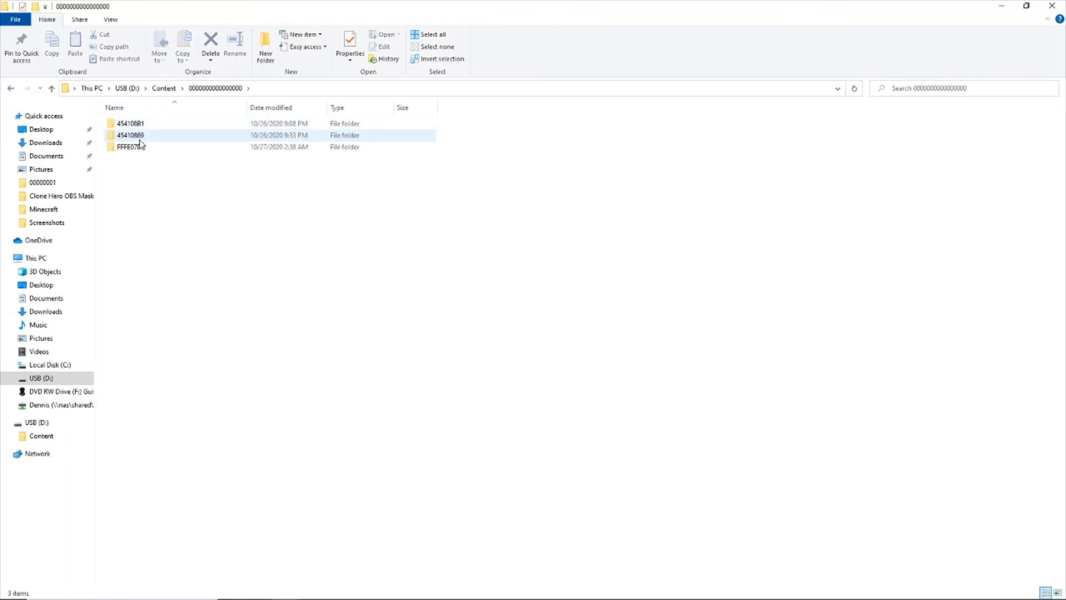
left_click(129, 135)
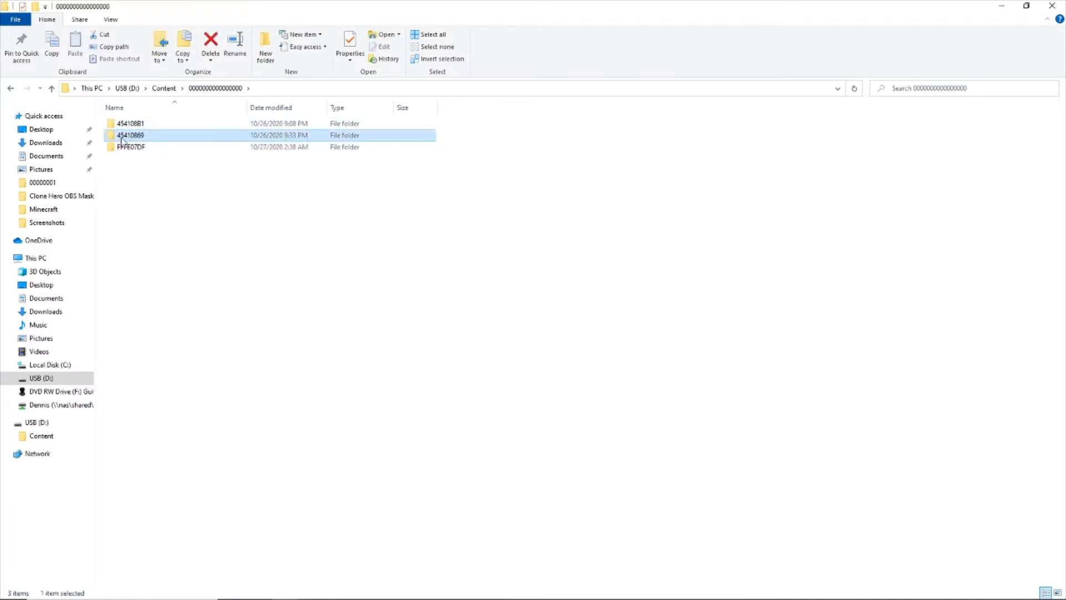
mouse_move(129, 136)
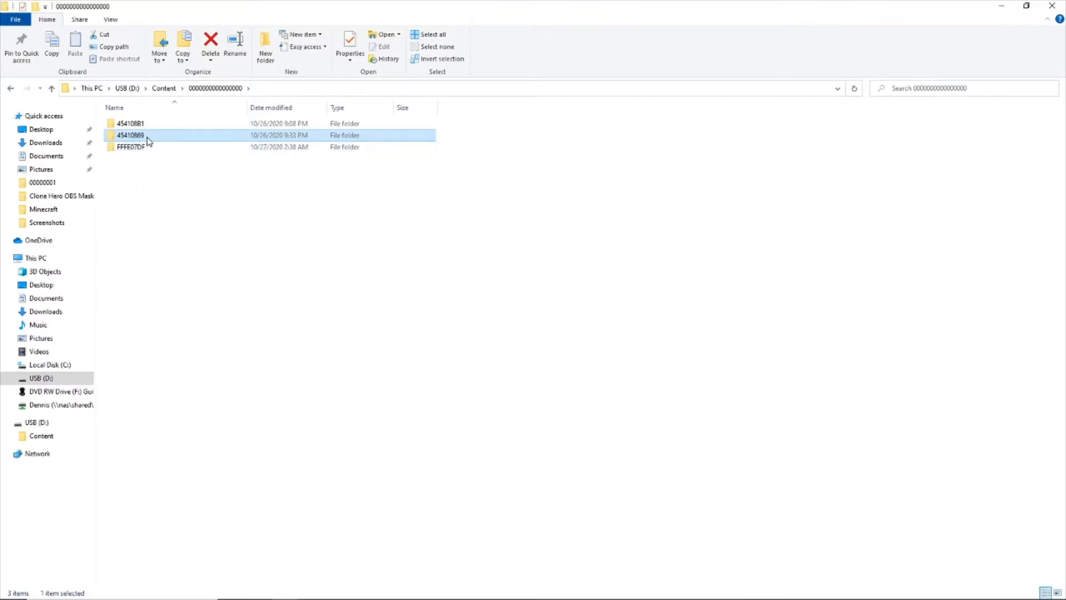
mouse_move(133, 136)
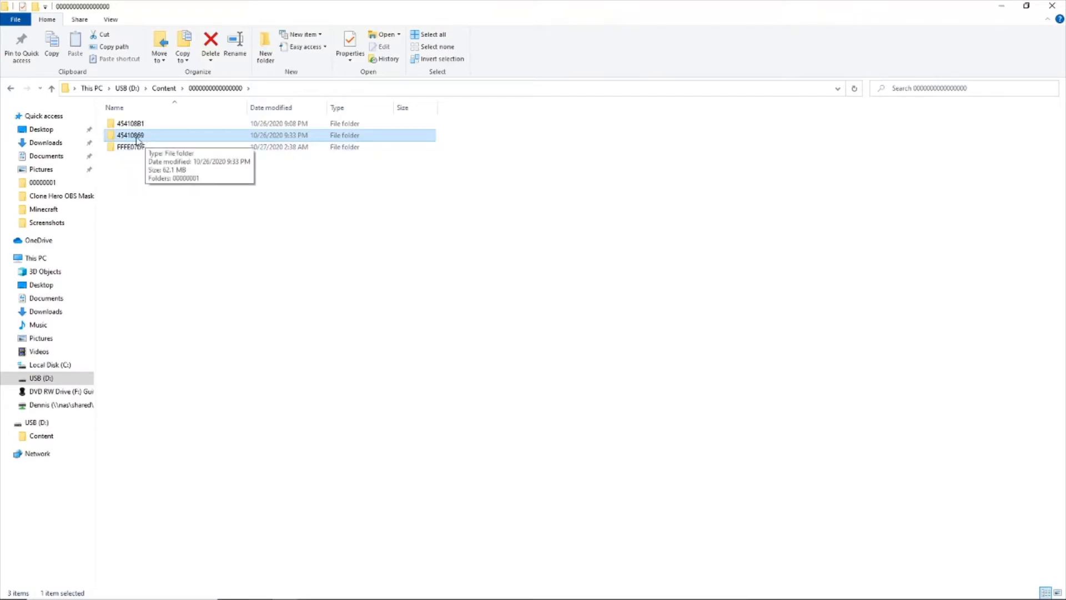
double_click(130, 134)
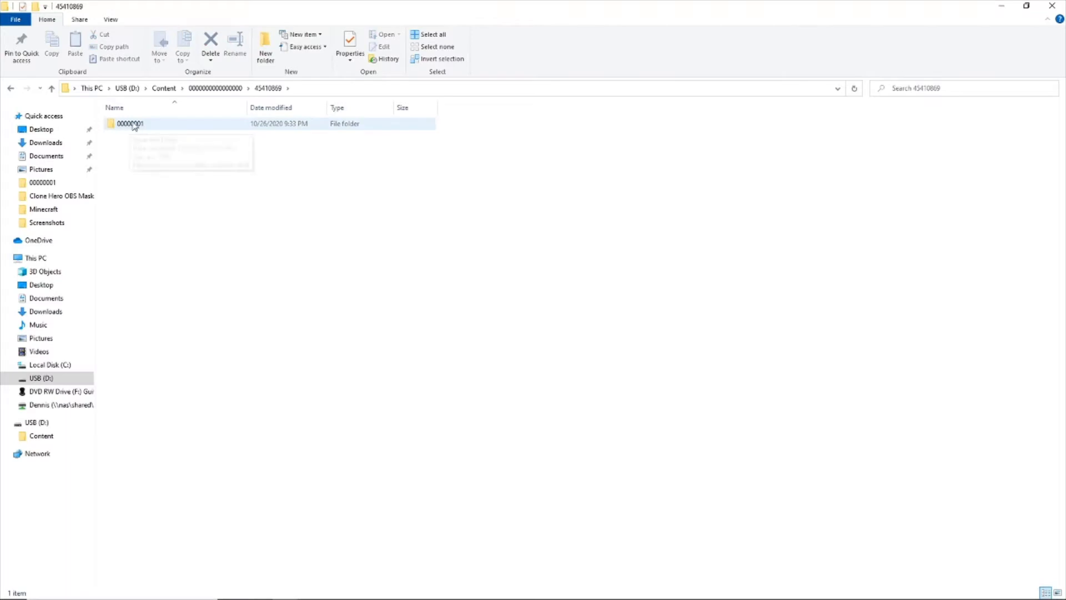
mouse_move(139, 126)
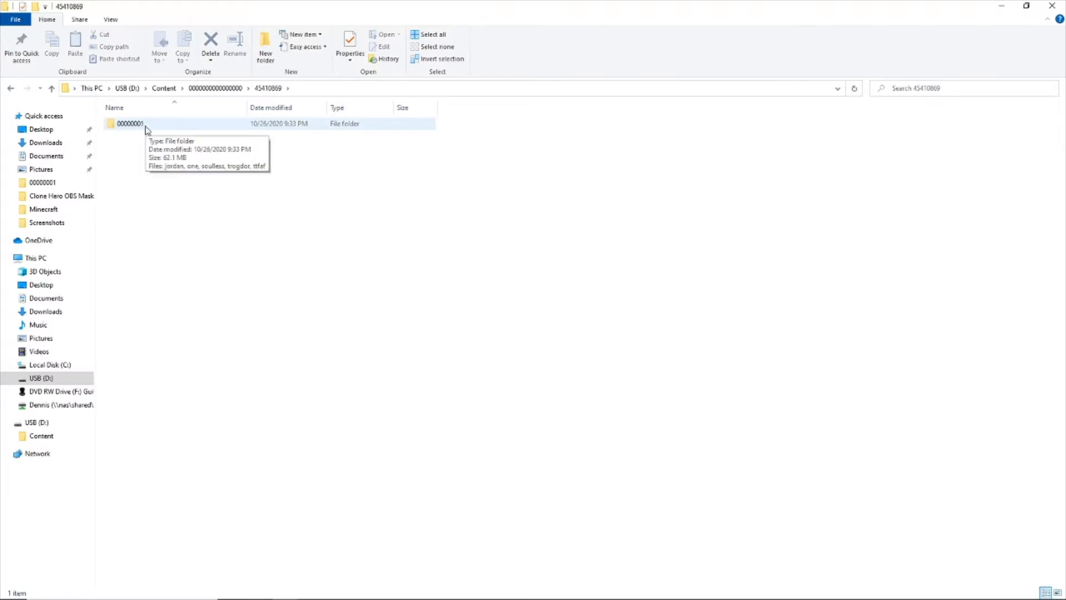
double_click(130, 123)
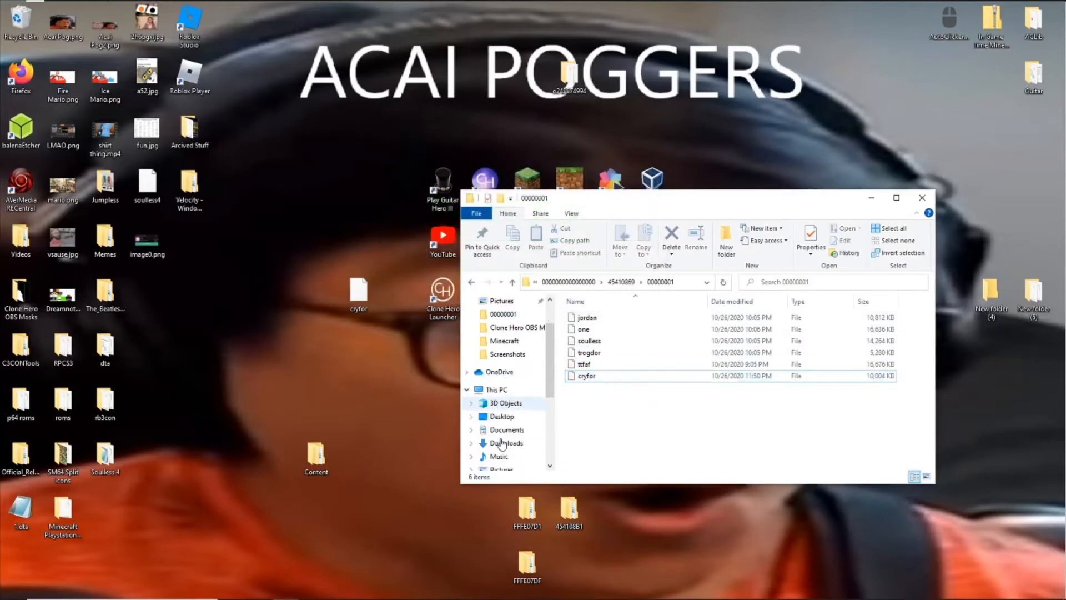
Step: Eject USB (D:) from its right-click menu in the navigation pane
scroll("down", 3)
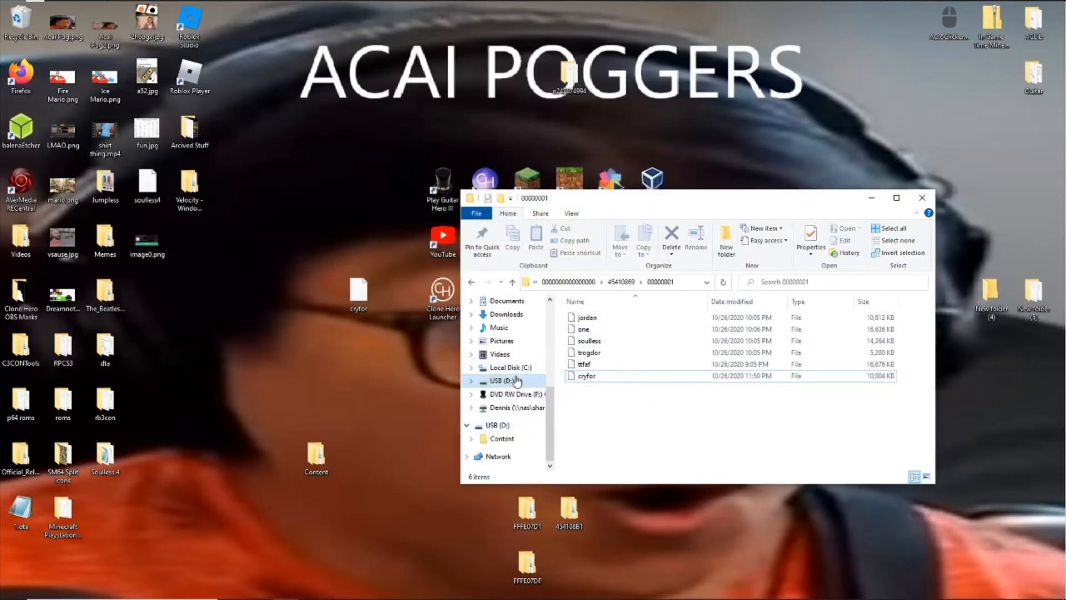
right_click(503, 381)
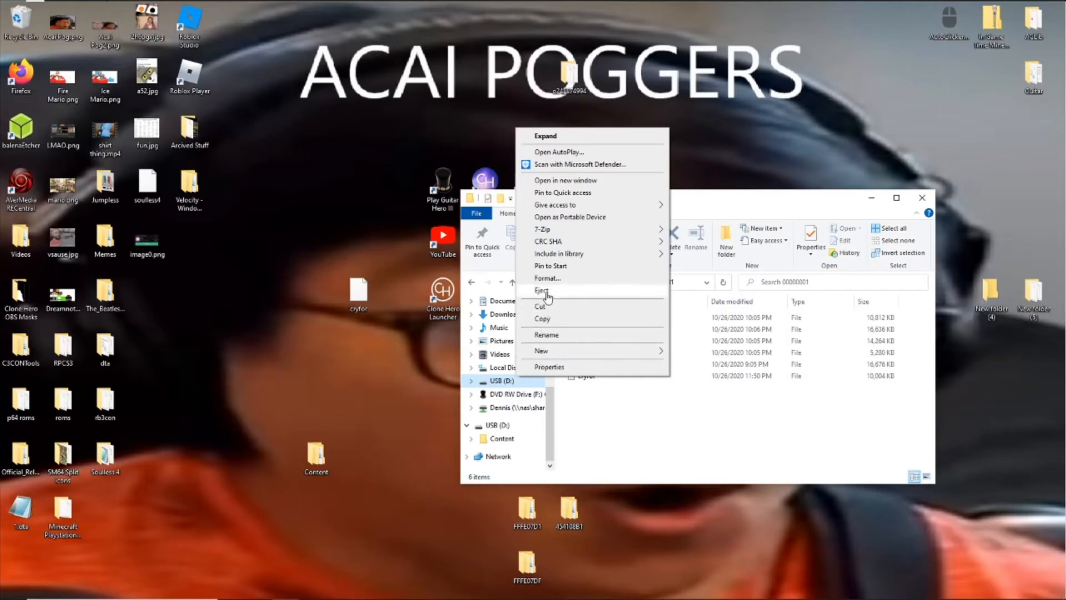
left_click(542, 290)
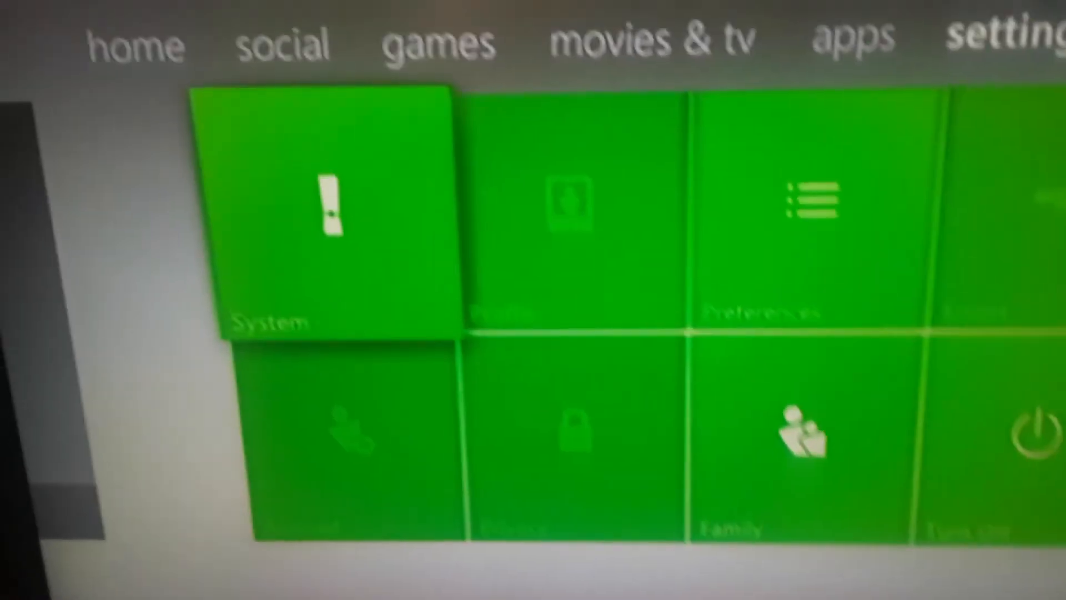
Step: Open System > Storage on the Xbox 360 and select USB Storage Device
left_click(323, 211)
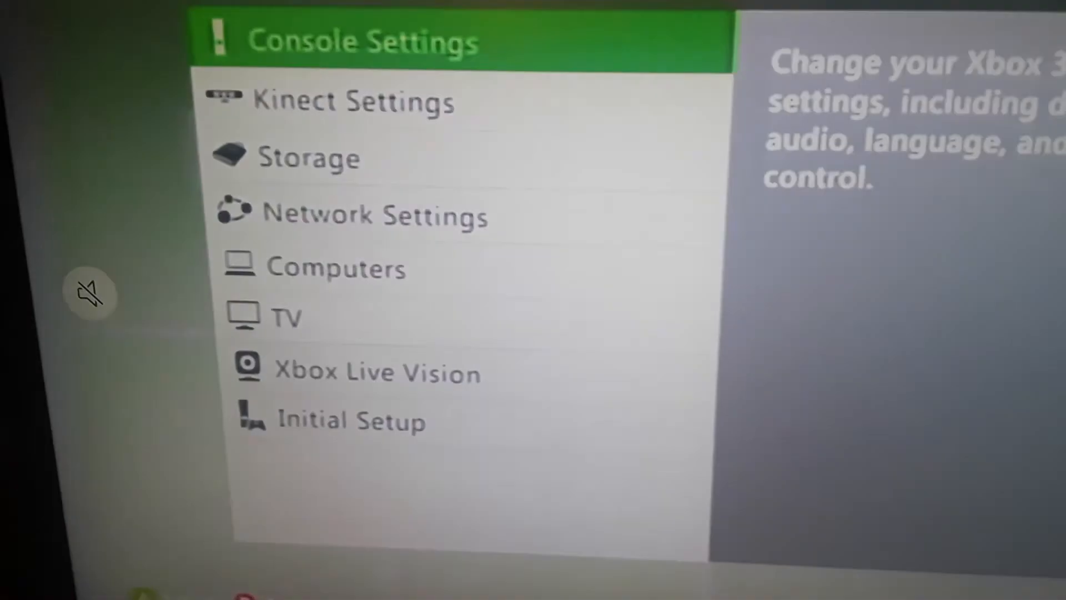
left_click(308, 157)
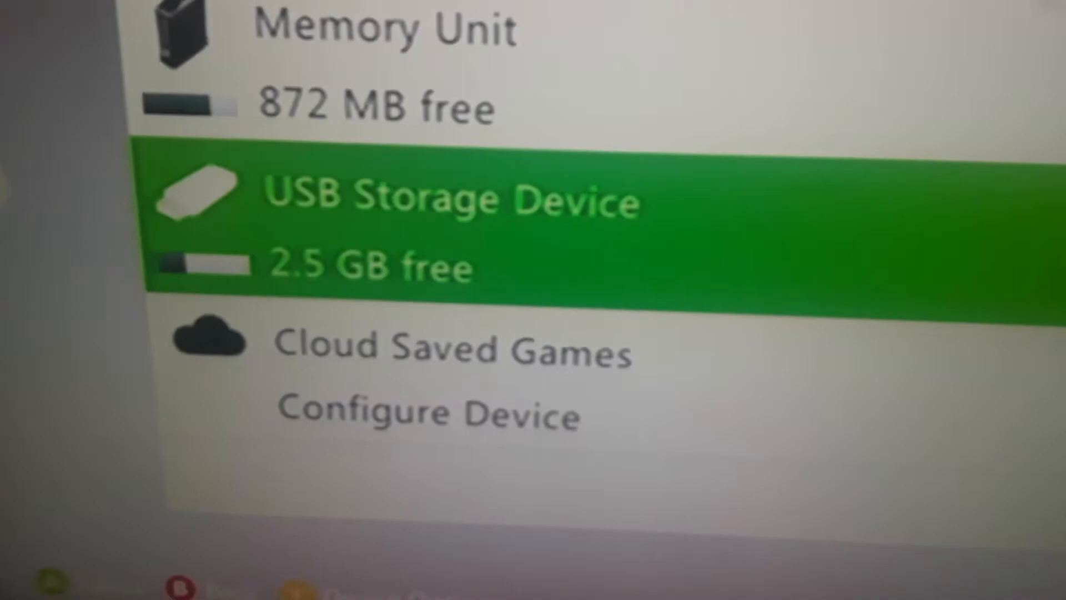
left_click(442, 199)
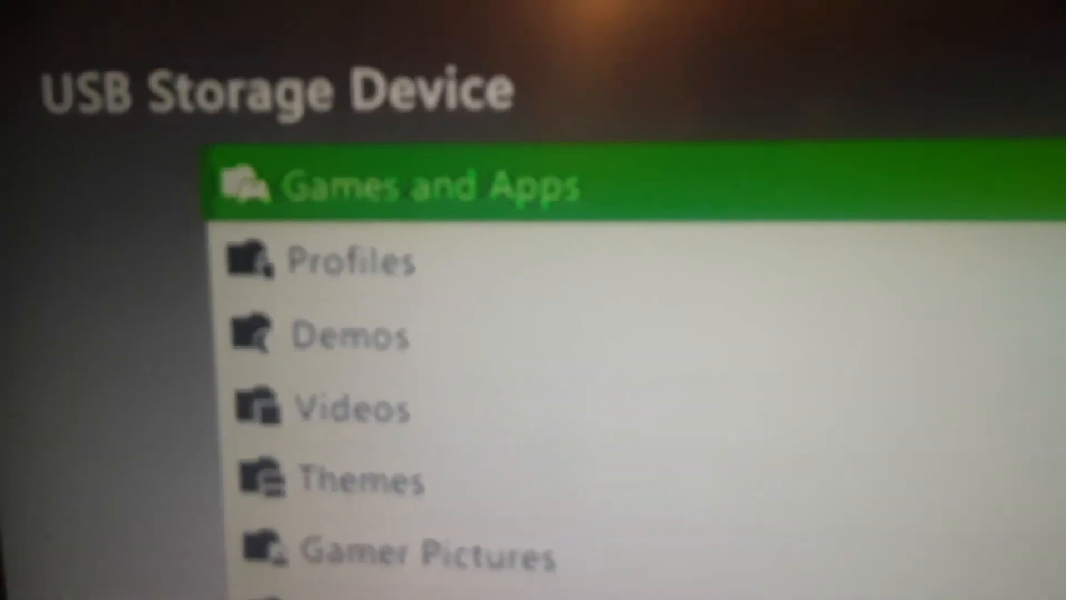